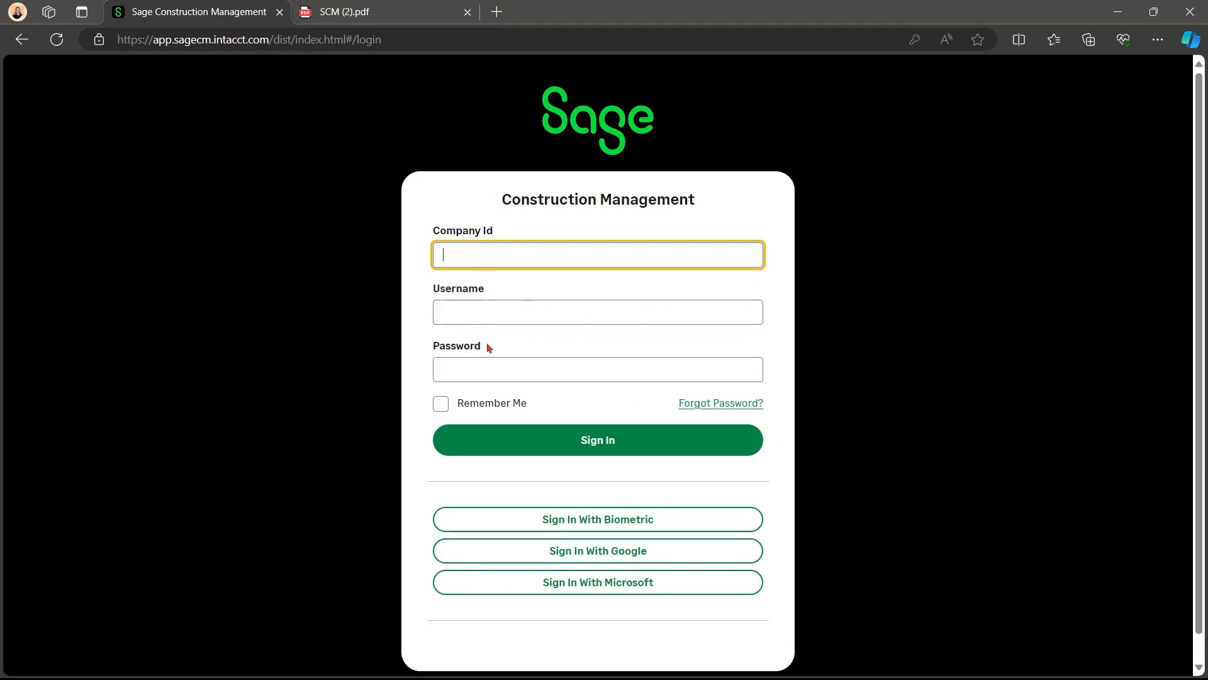
mouse_move(513, 281)
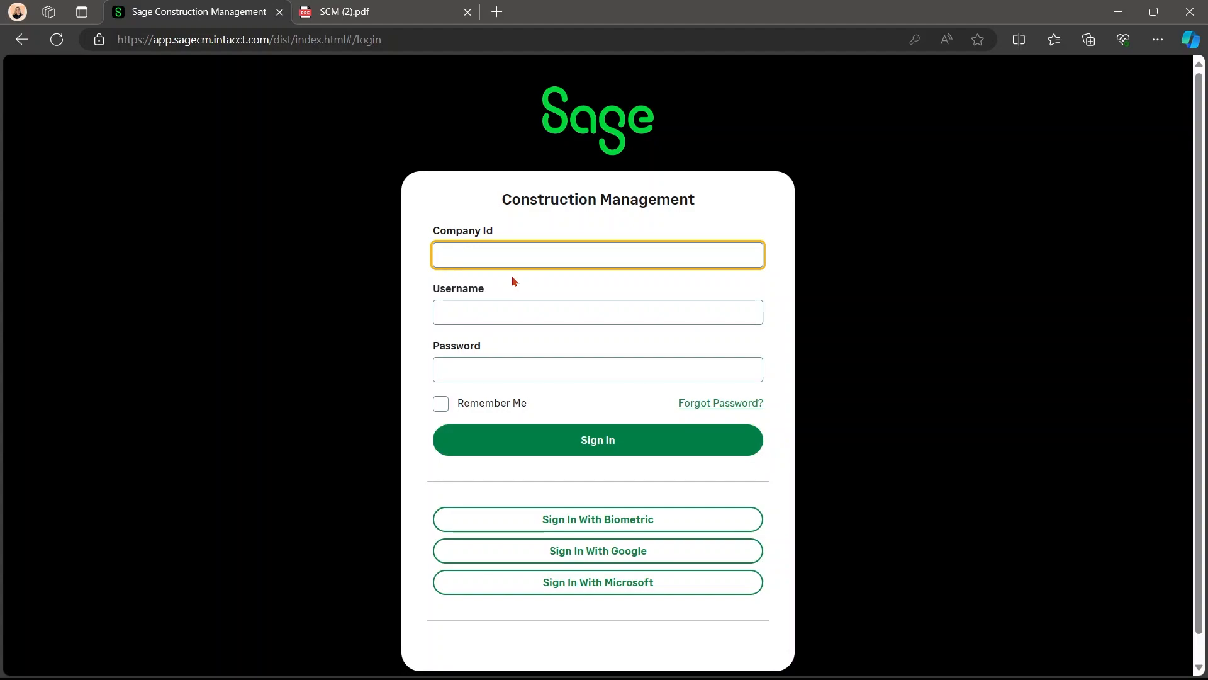
Sign in, review What's New in the Resource Center, then open the Support Portal
left_click(598, 440)
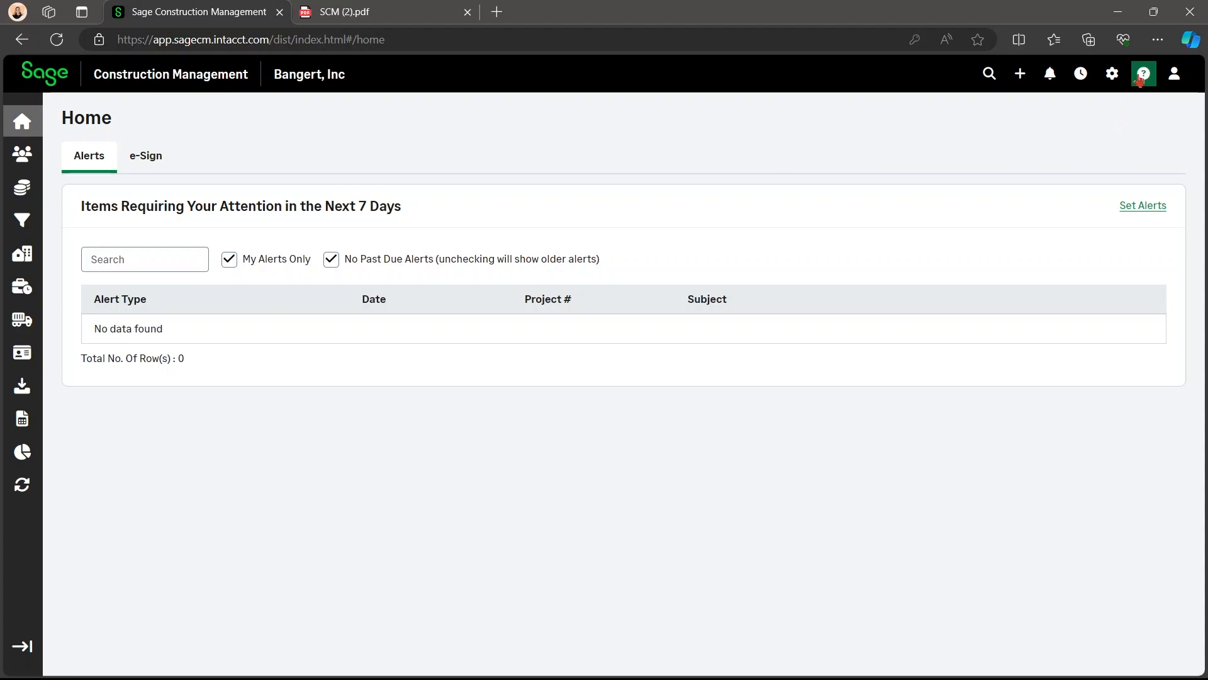
left_click(1144, 73)
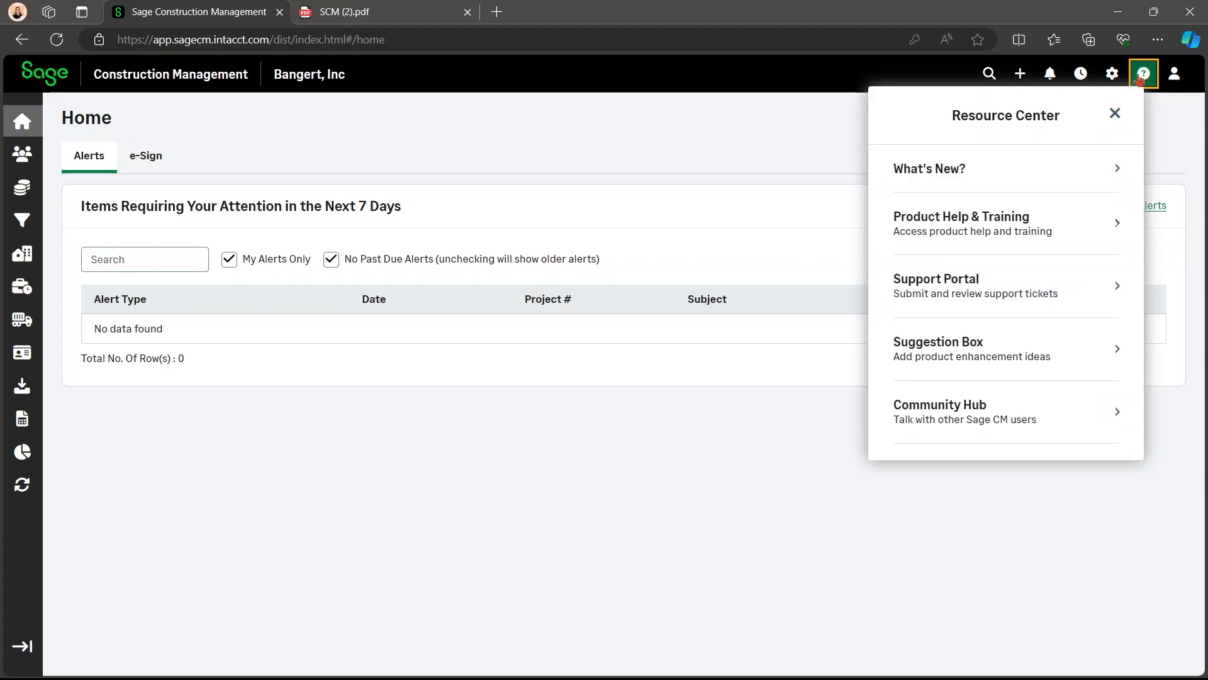
left_click(929, 168)
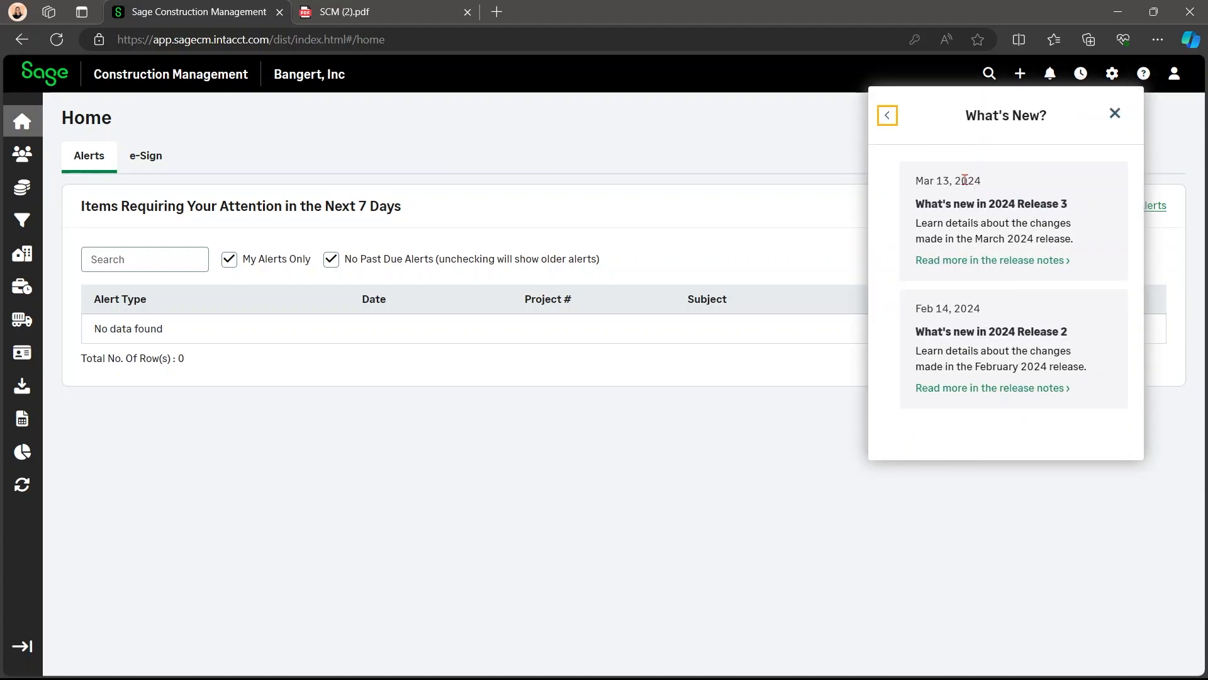
mouse_move(955, 208)
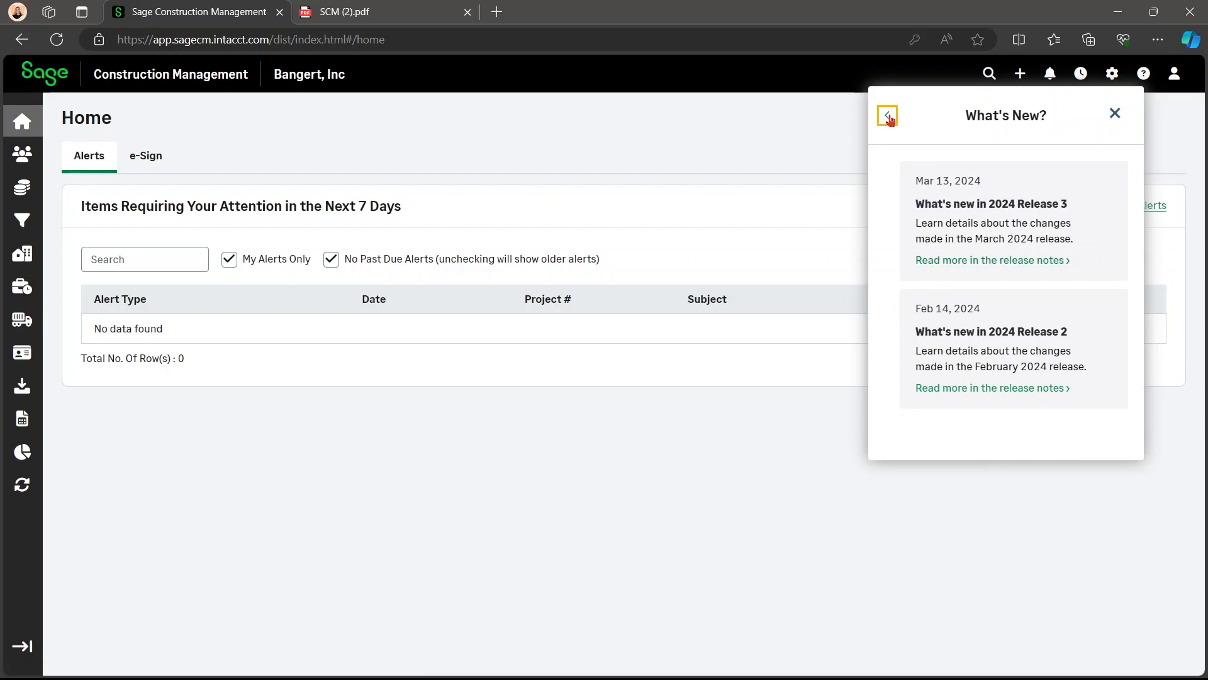
left_click(886, 116)
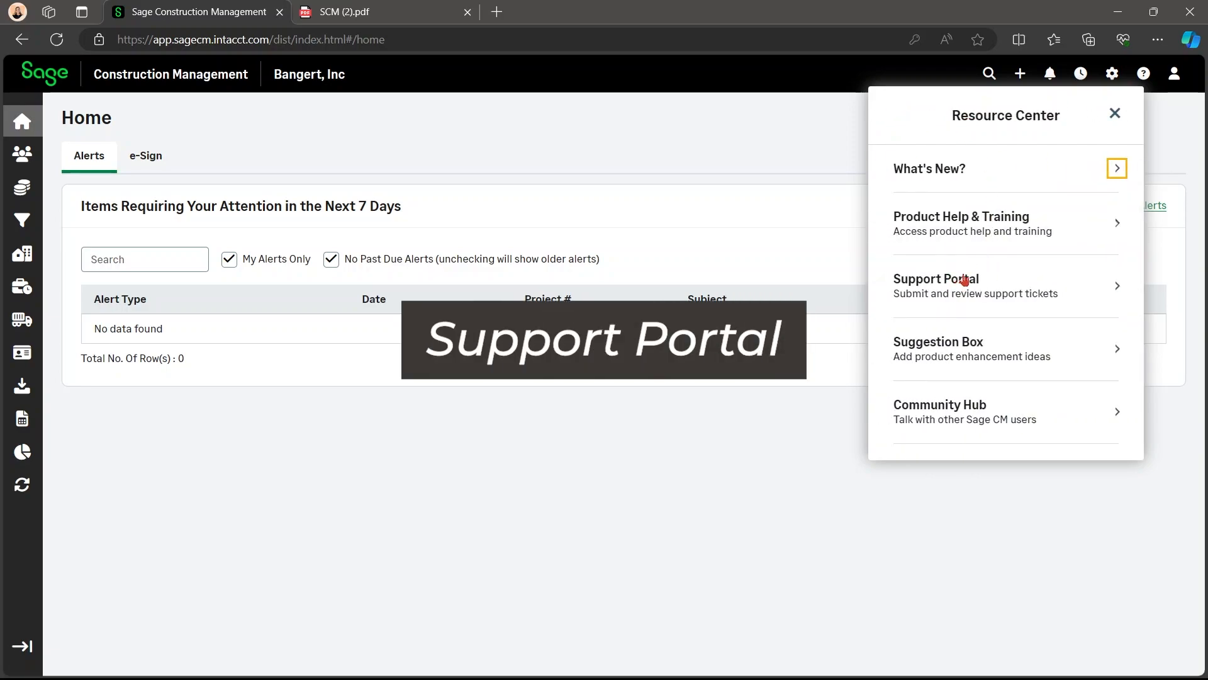
left_click(960, 279)
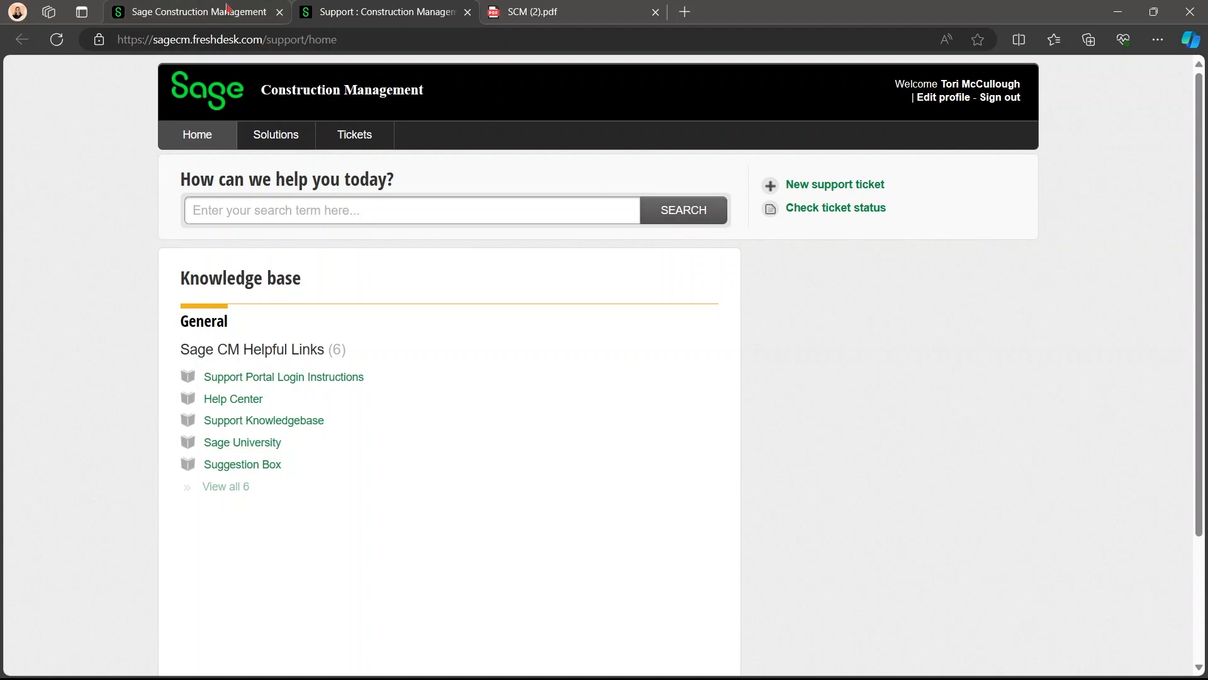
Leave the Freshdesk support portal and return to the Construction Management tab
left_click(189, 11)
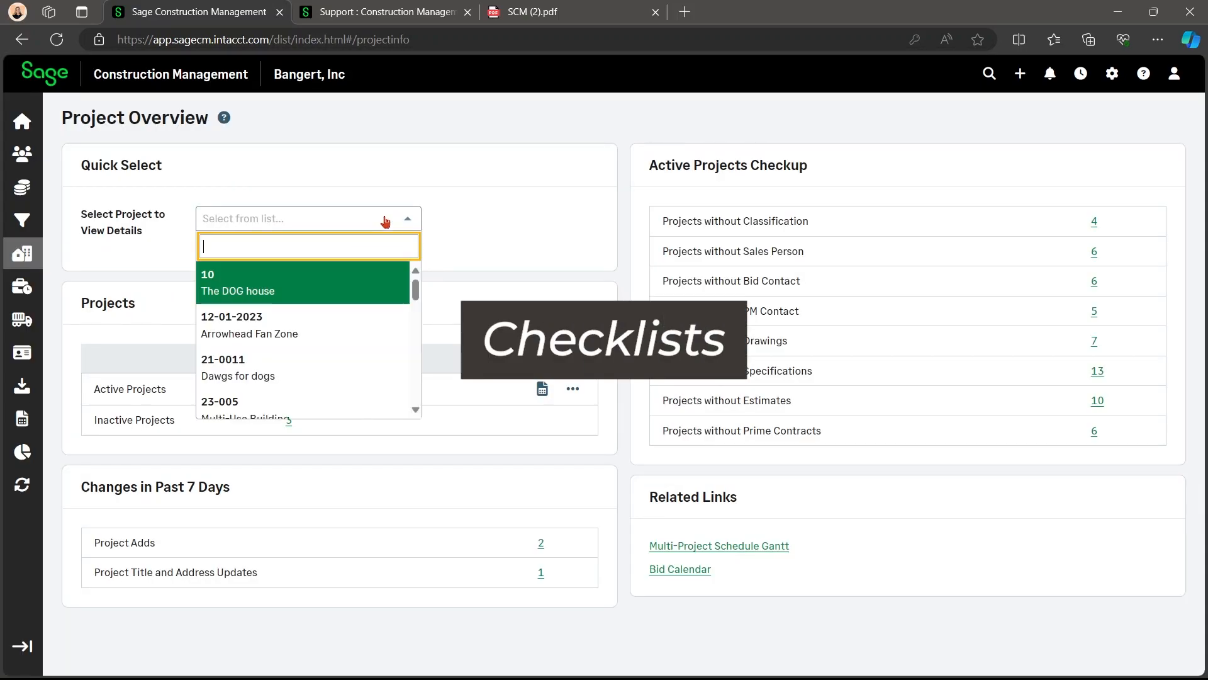
Open the QC & Safety checklists for the 12-01-2023 Arrowhead Fan Zone project
left_click(237, 283)
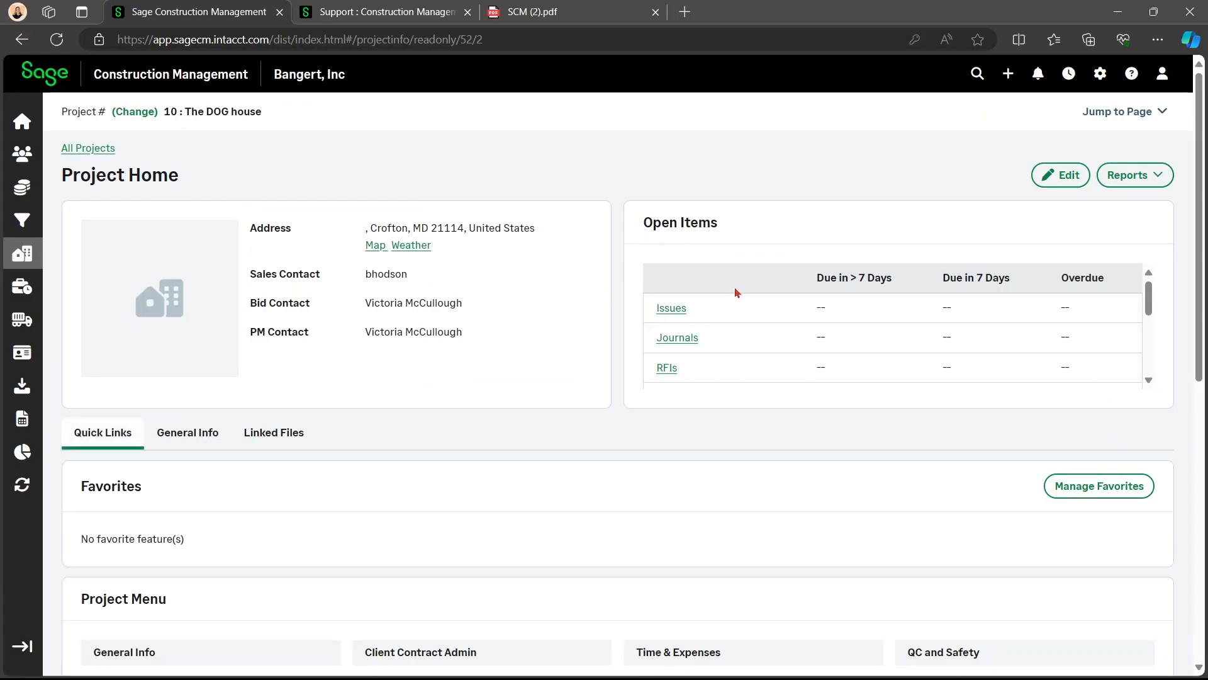
left_click(944, 651)
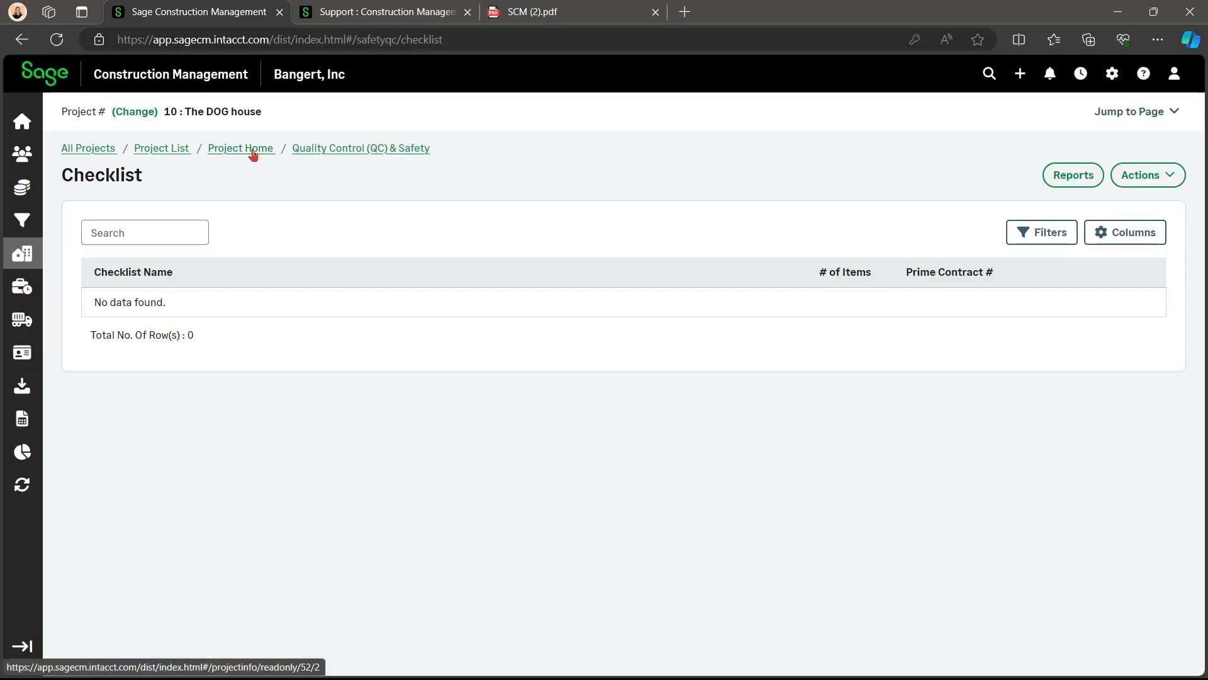
left_click(161, 148)
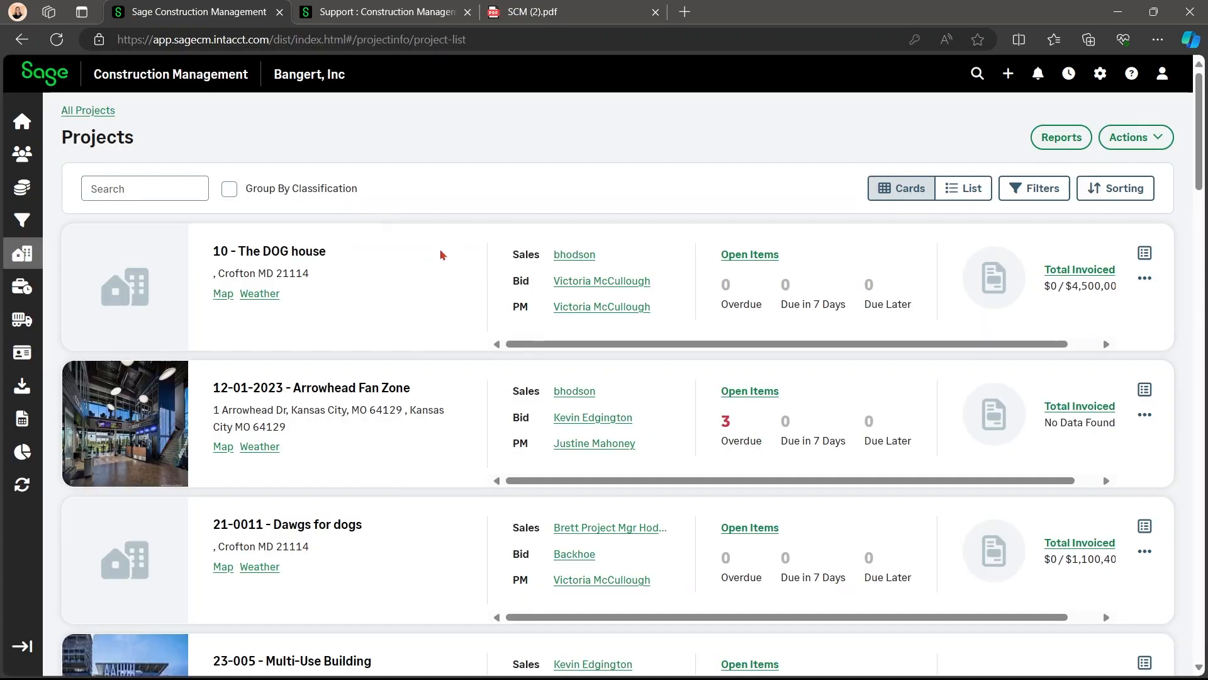
left_click(312, 388)
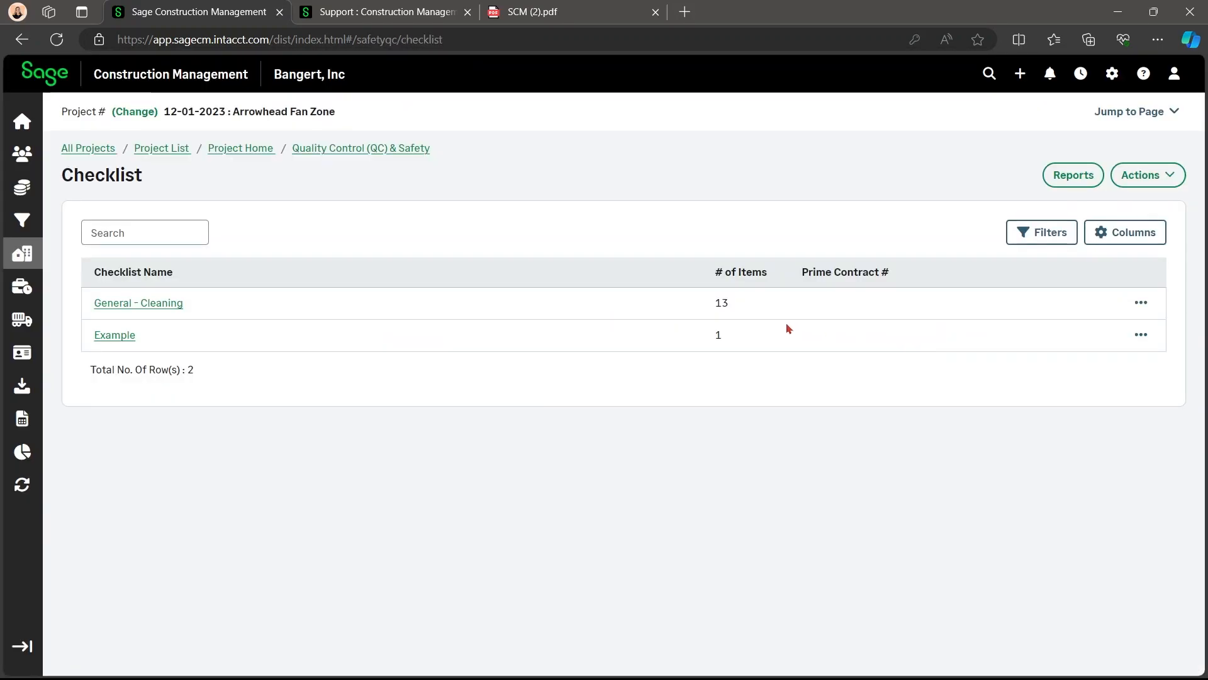
mouse_move(728, 253)
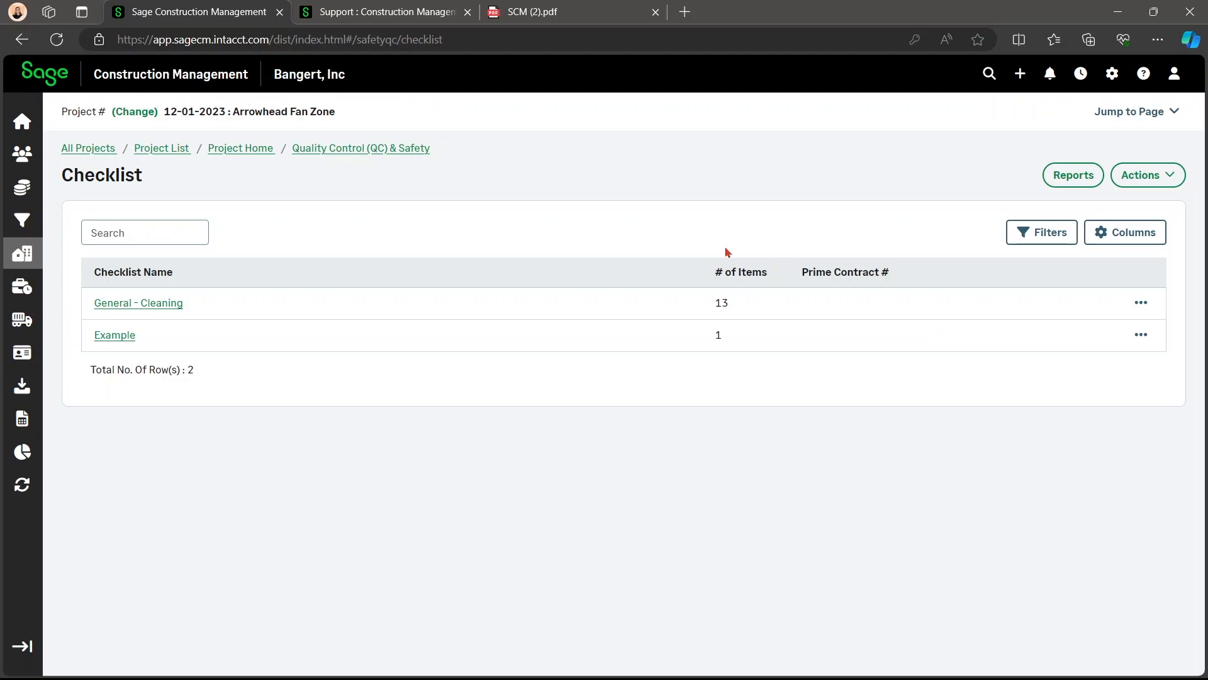
mouse_move(779, 254)
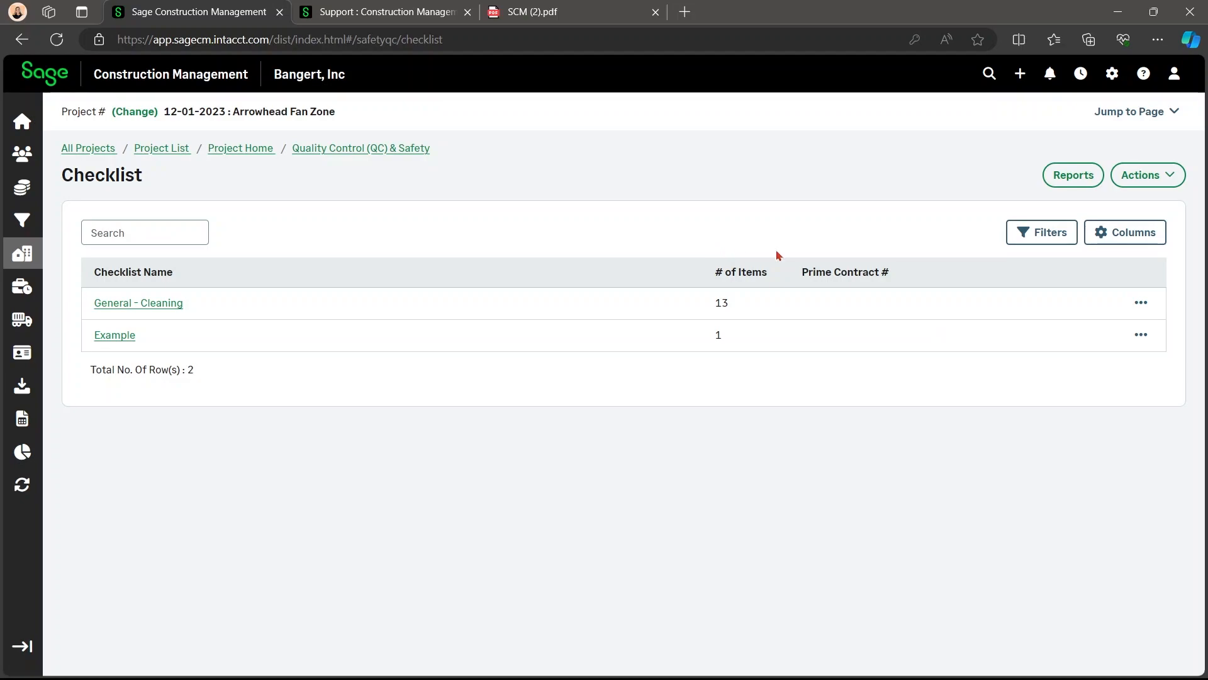
Try the checklist filters for number of open and closed items
left_click(1042, 232)
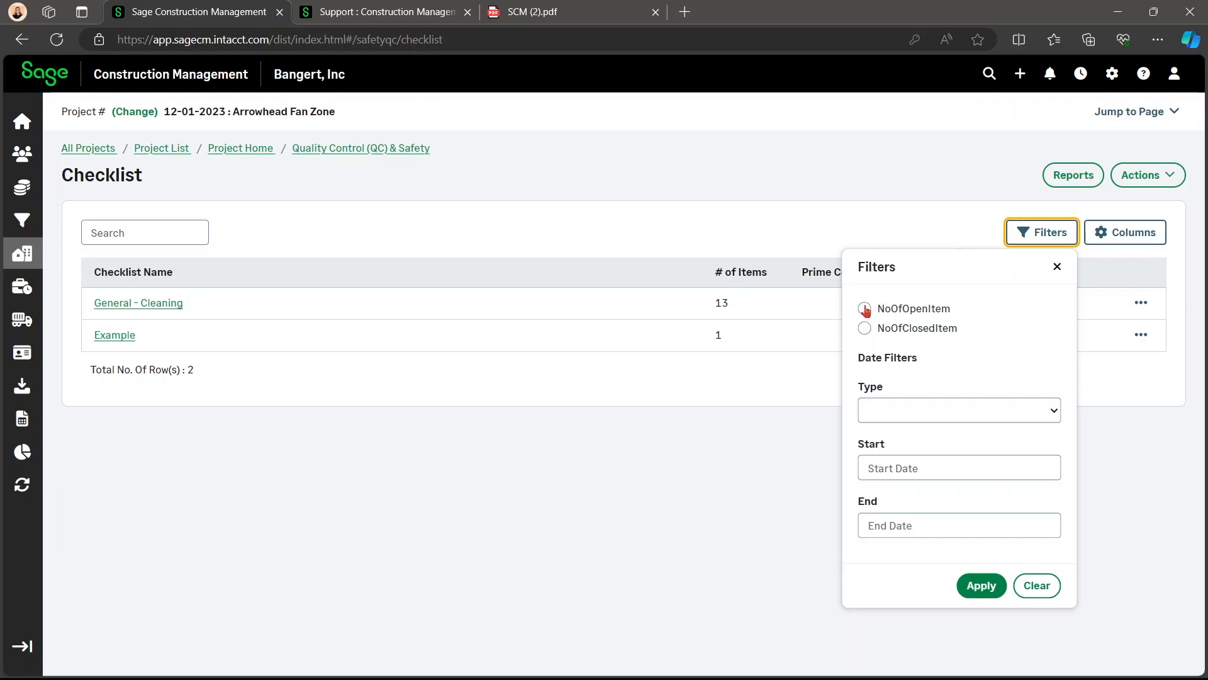
left_click(864, 309)
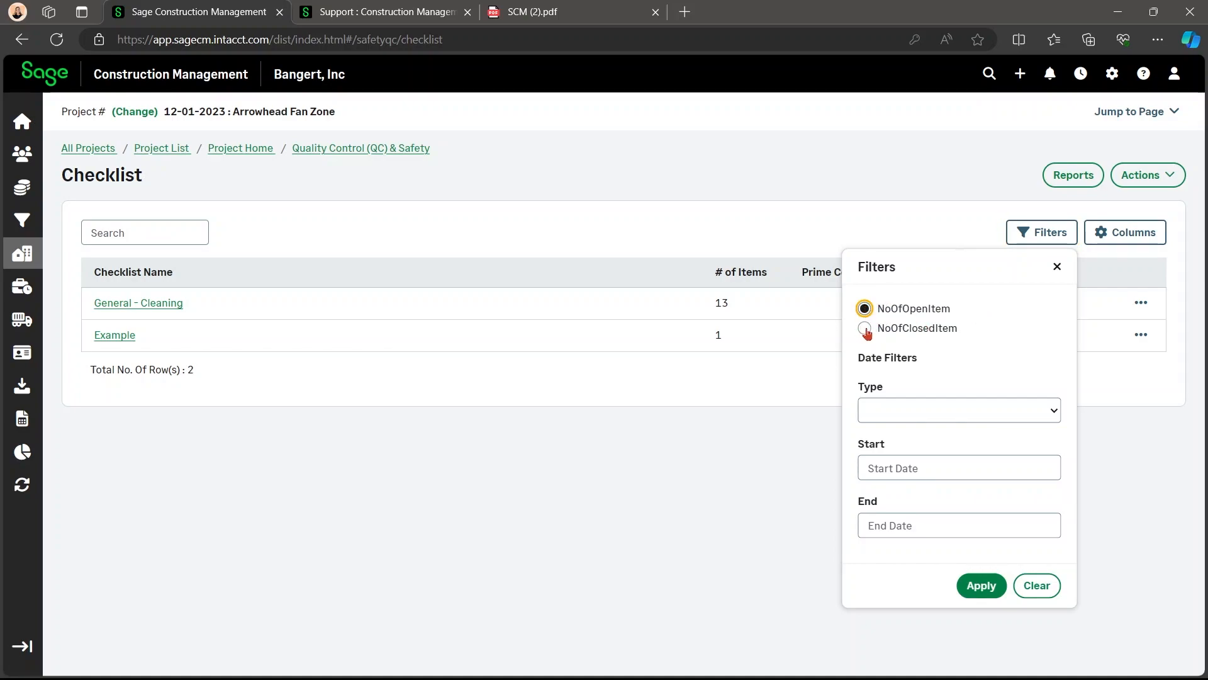
left_click(864, 328)
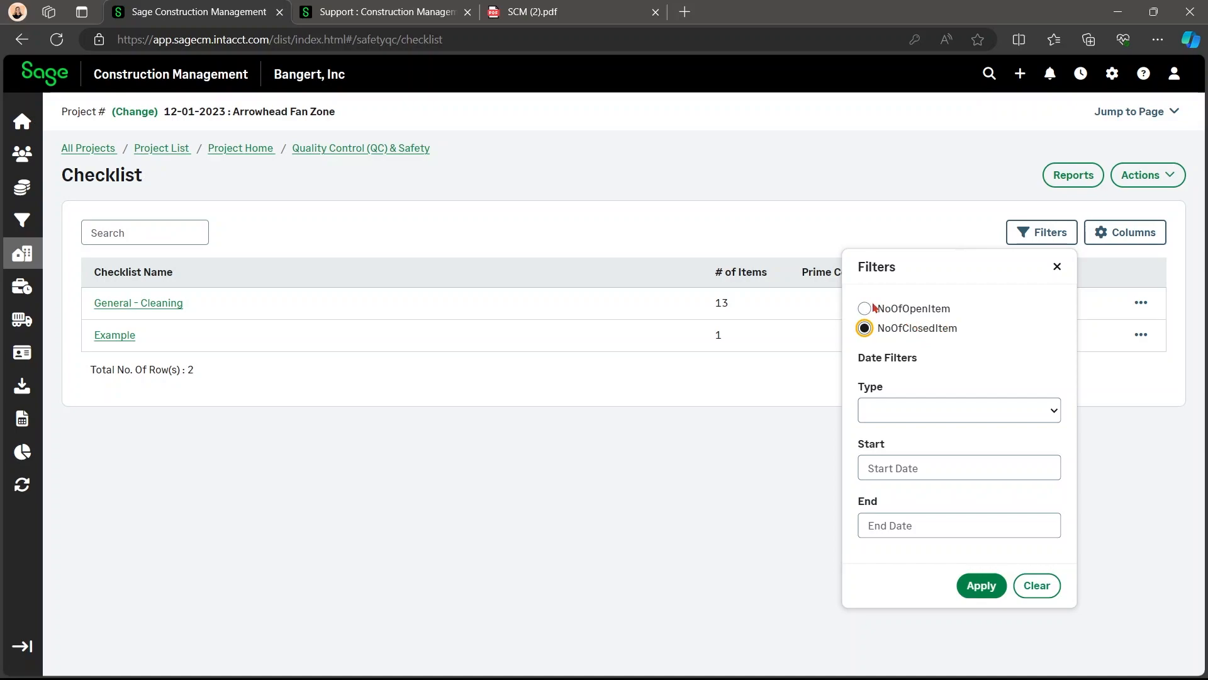
left_click(1057, 266)
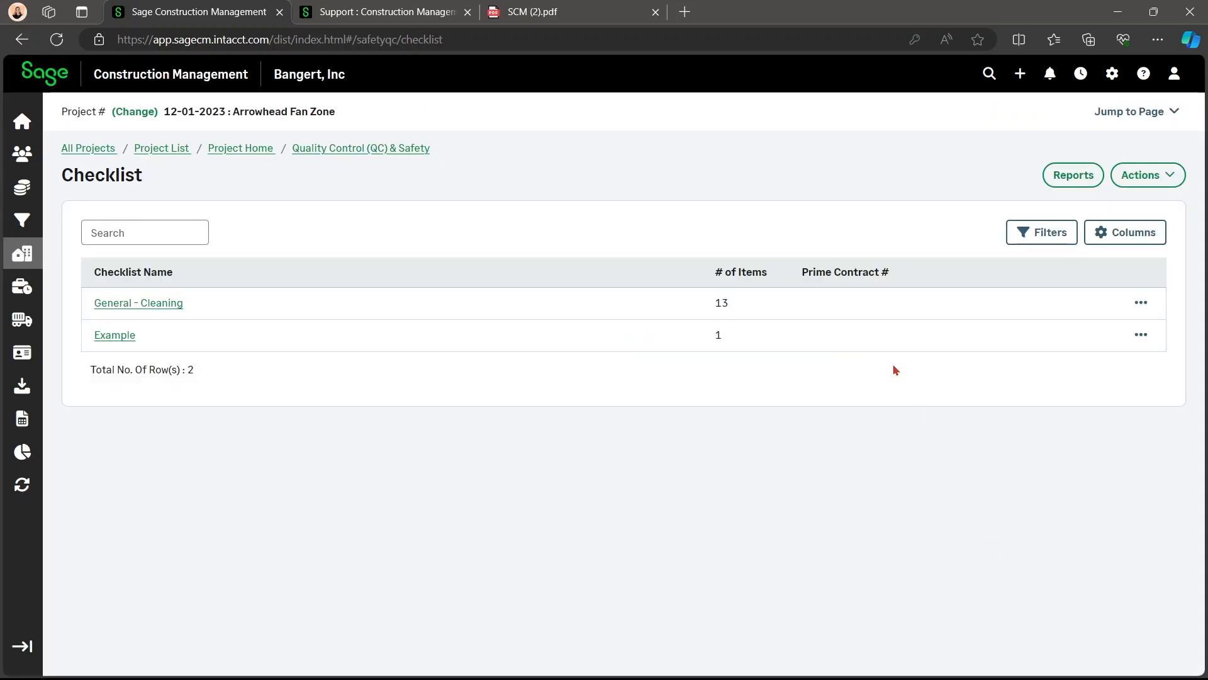
mouse_move(908, 236)
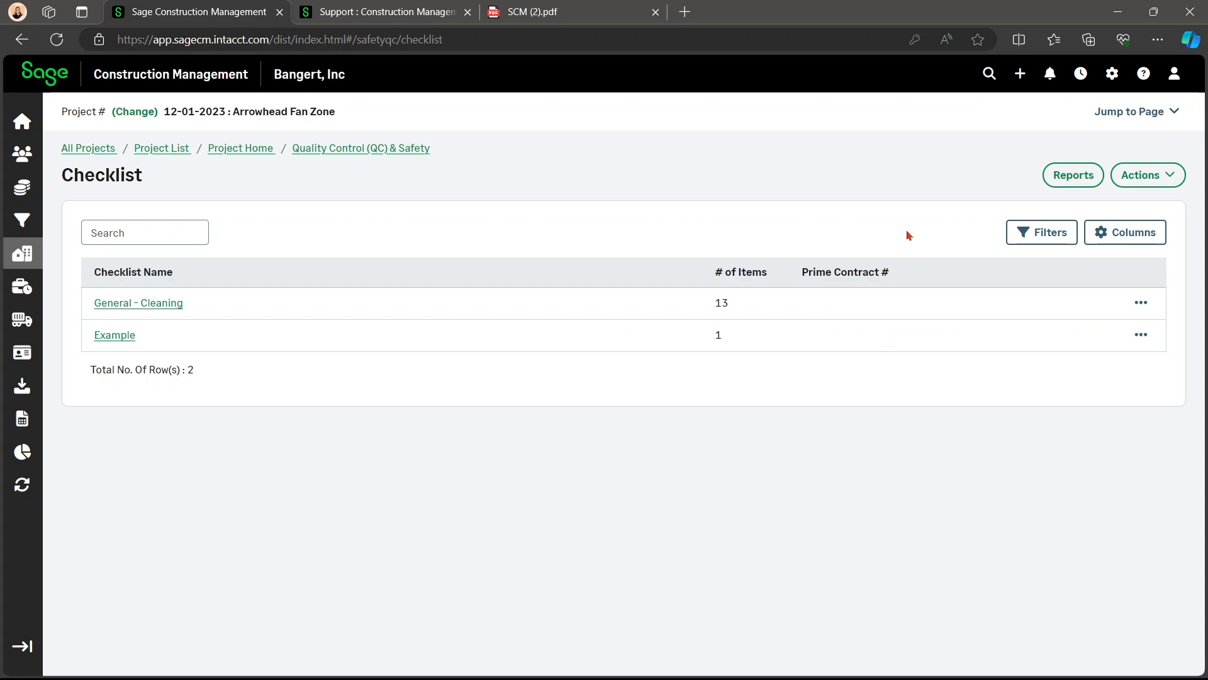
left_click(1125, 232)
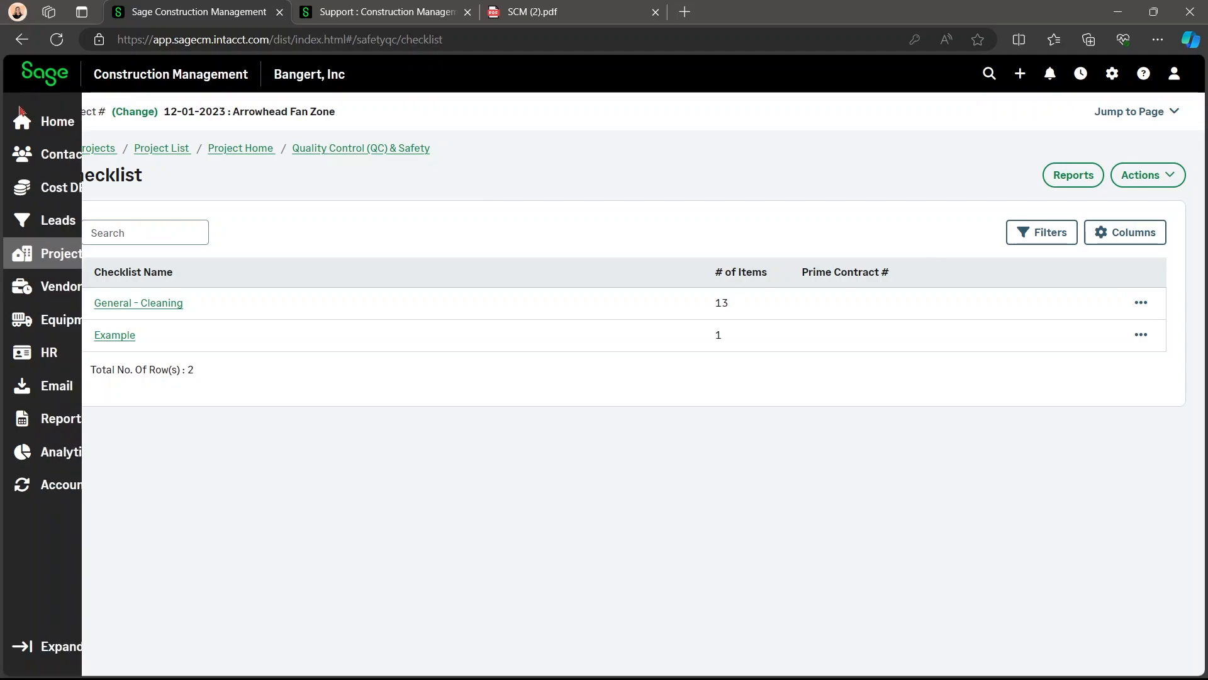
Go to Home to view alerts for items due in the next 7 days
left_click(22, 121)
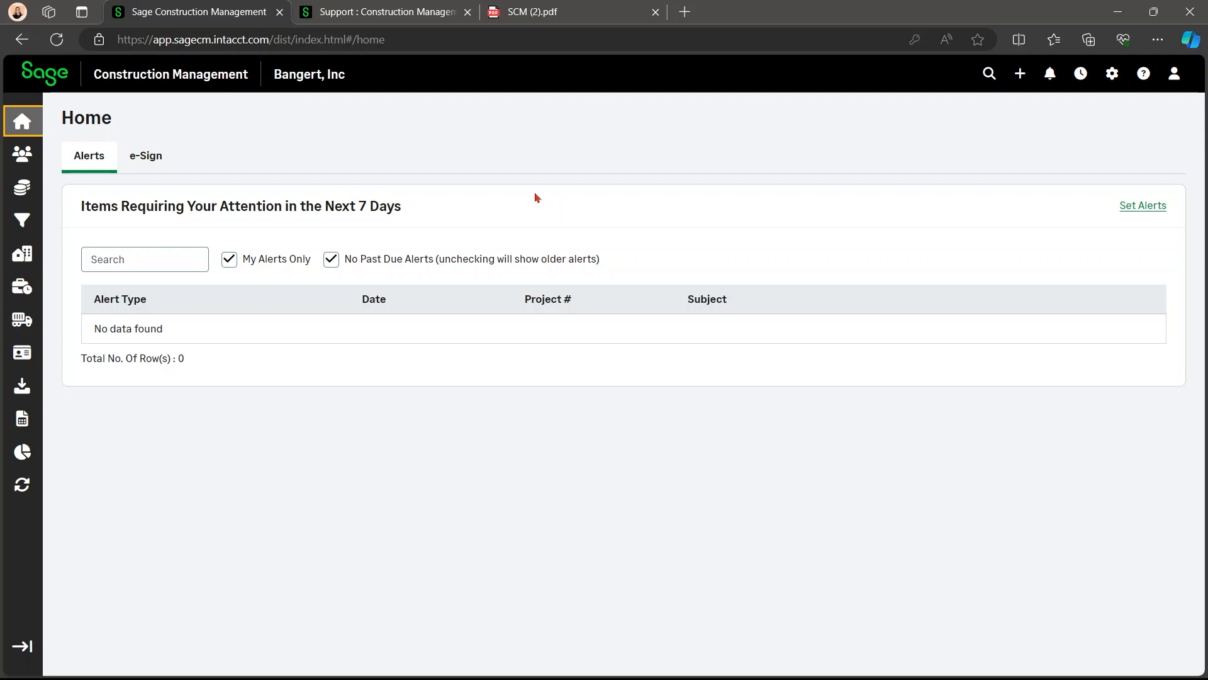
mouse_move(112, 352)
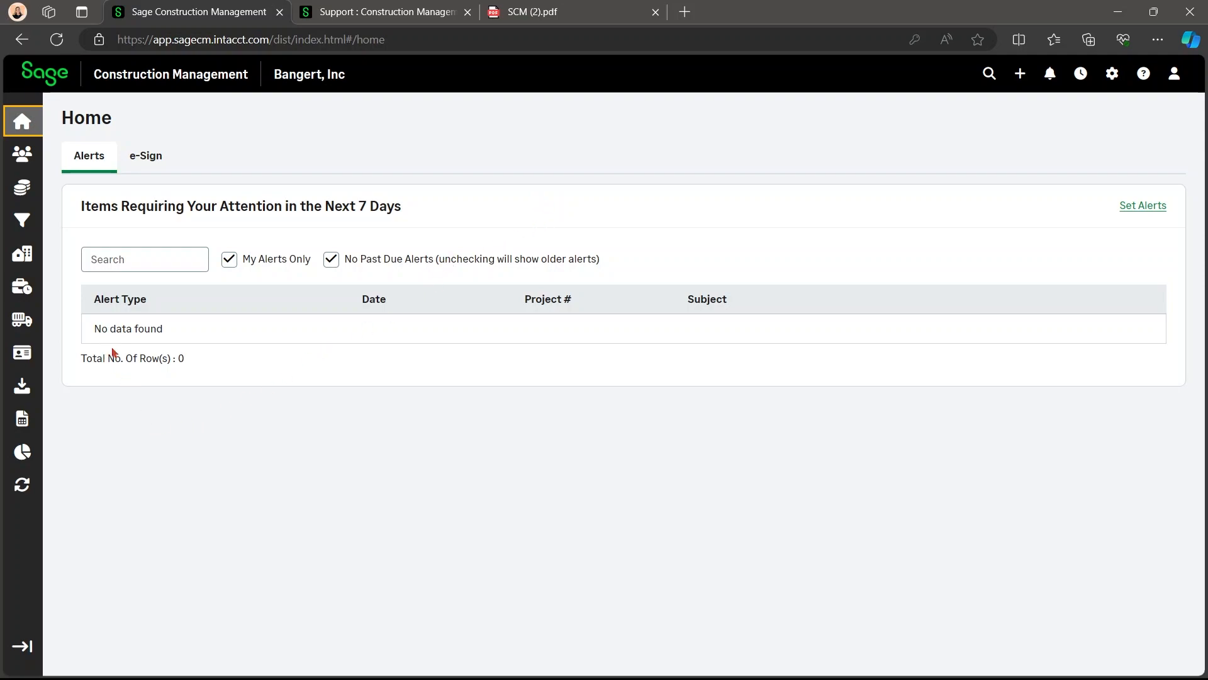
mouse_move(55, 297)
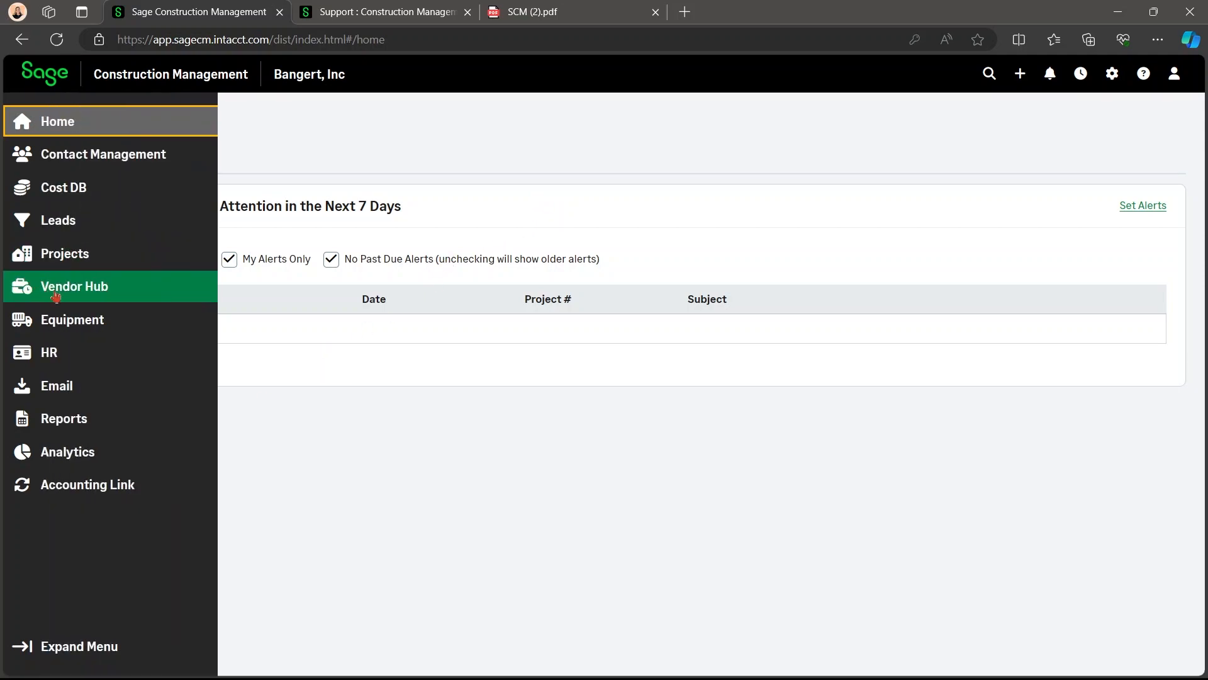
Open the 23-005 Multi-Use Building project from the project list
left_click(65, 253)
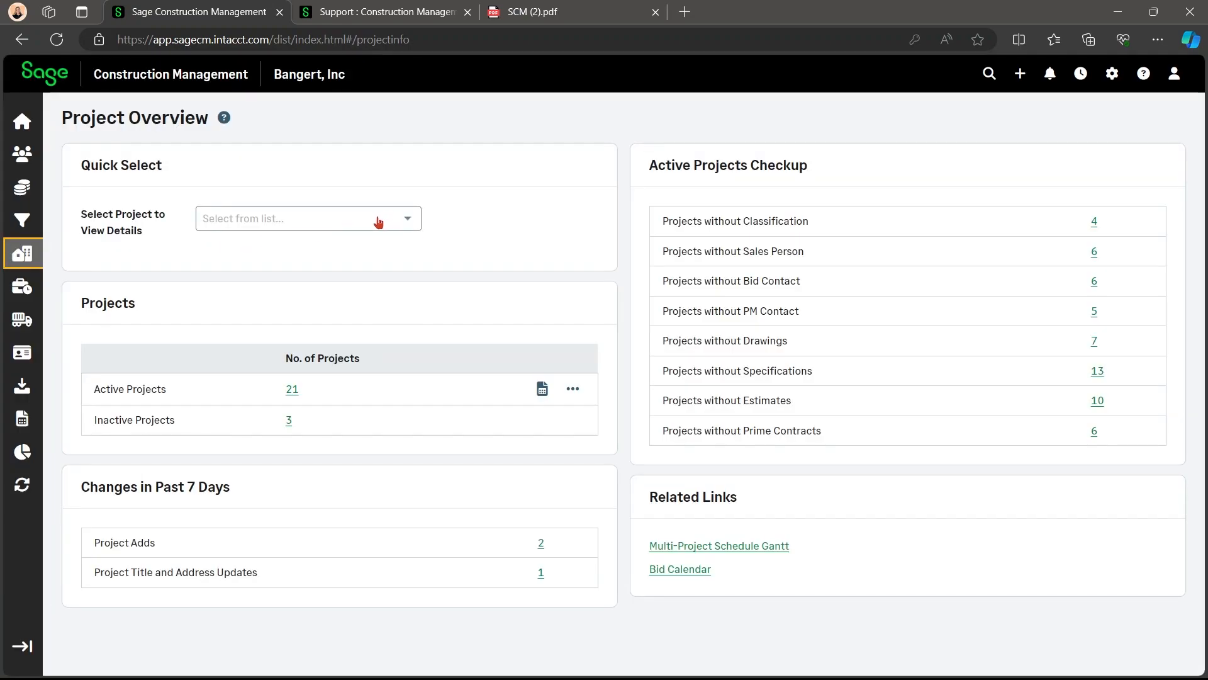
left_click(307, 218)
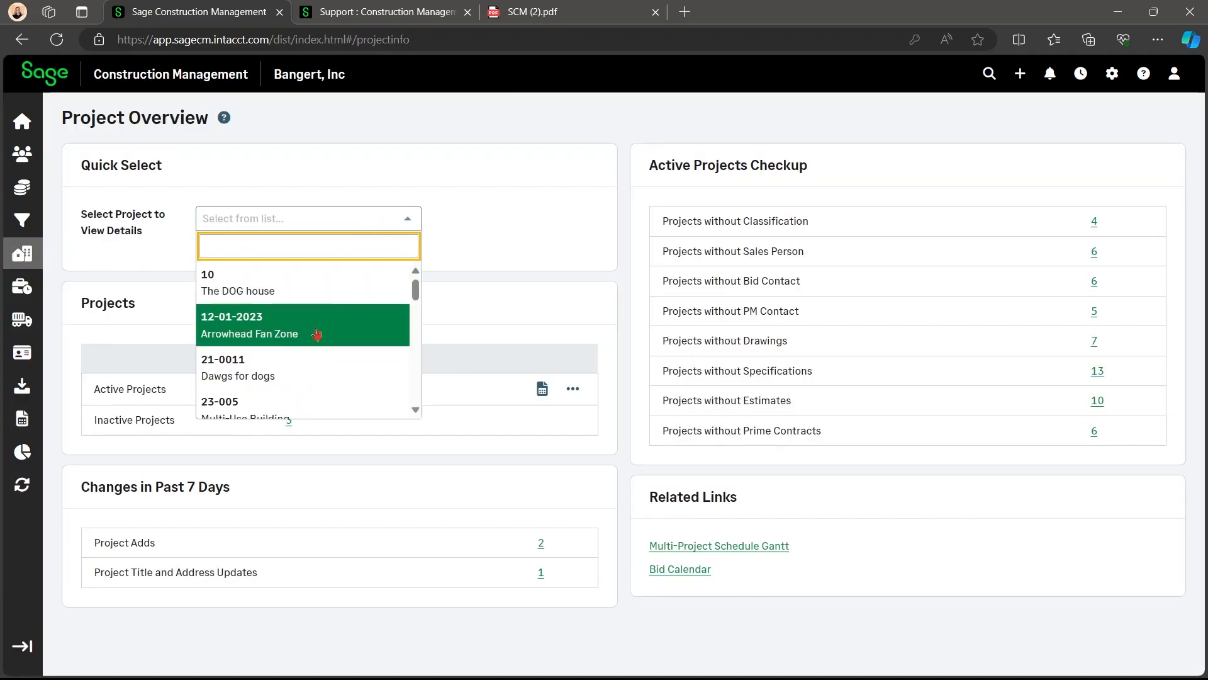
left_click(219, 410)
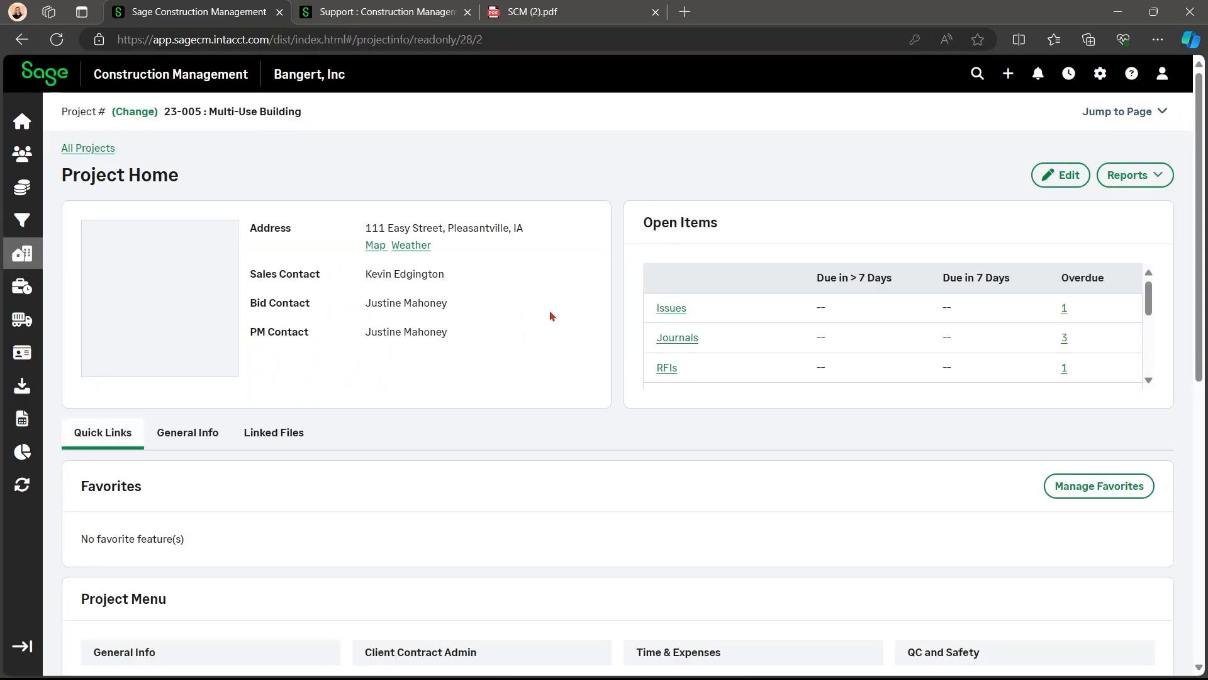
scroll("down", 3)
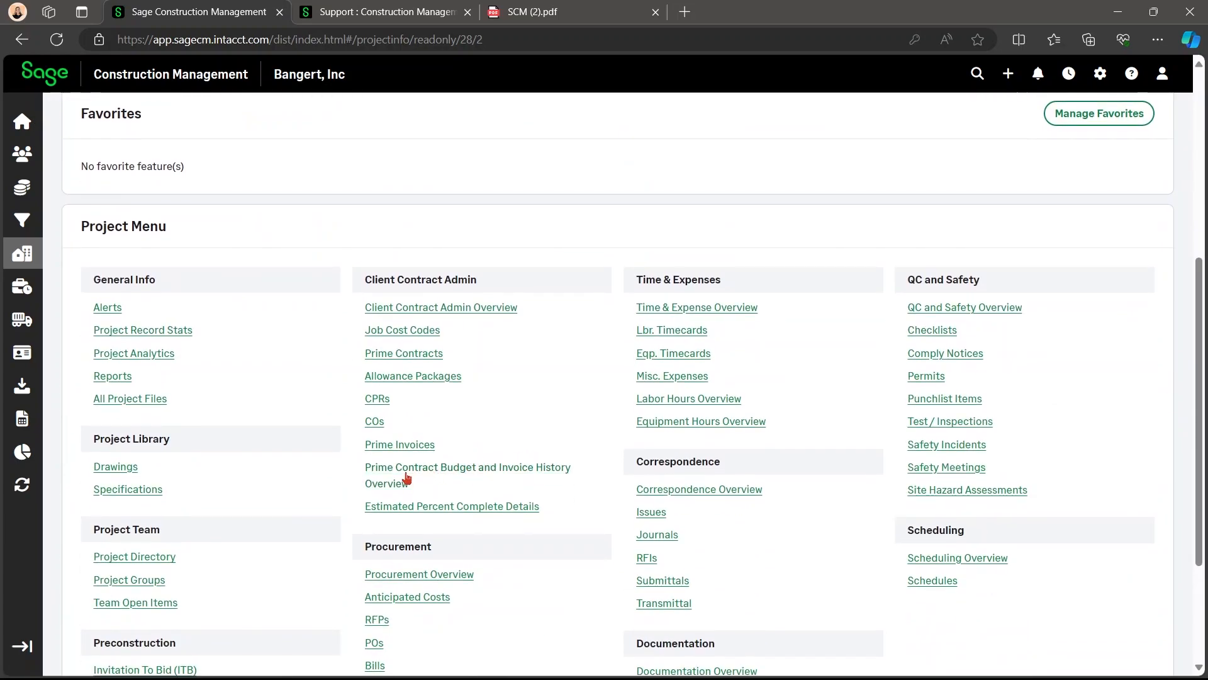
Open prime invoice 002 and review its released retainage by cost code
left_click(399, 445)
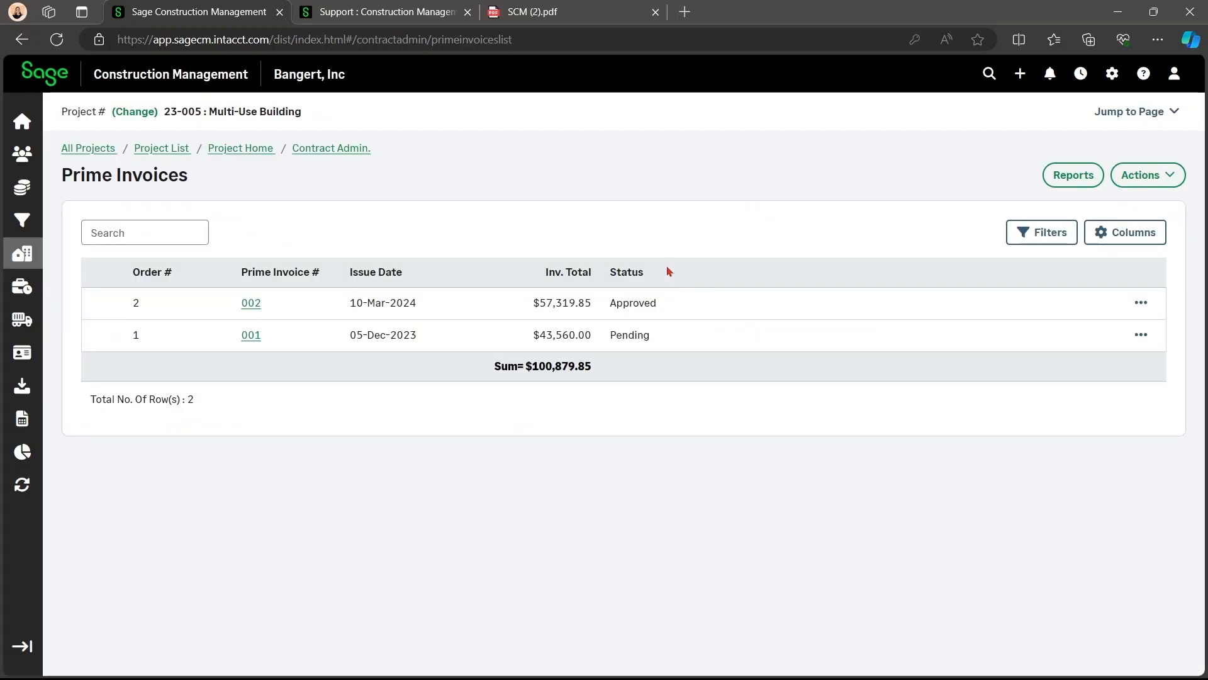
left_click(250, 302)
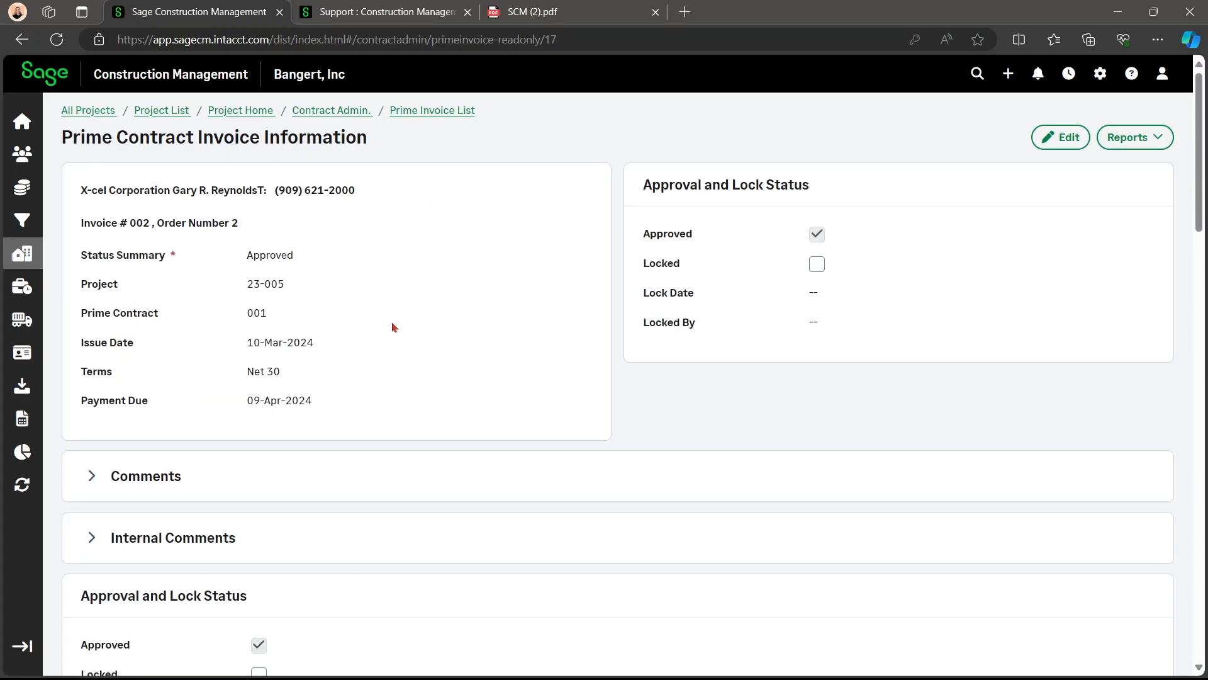
scroll("down", 3)
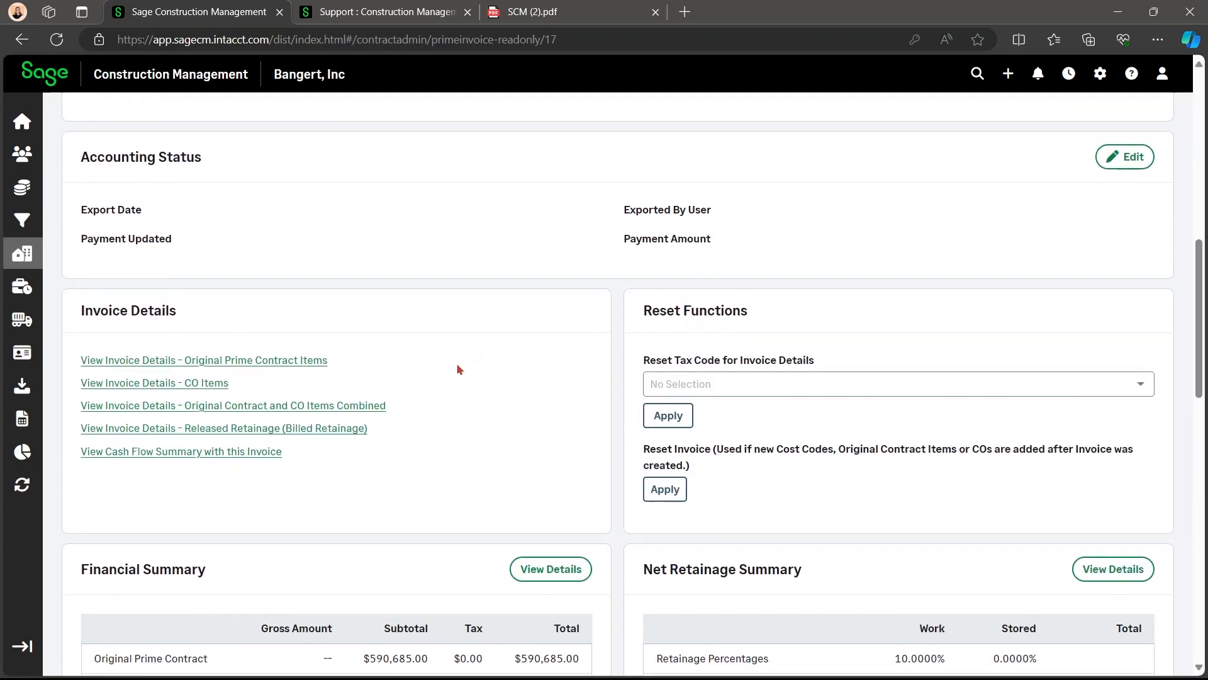
left_click(224, 428)
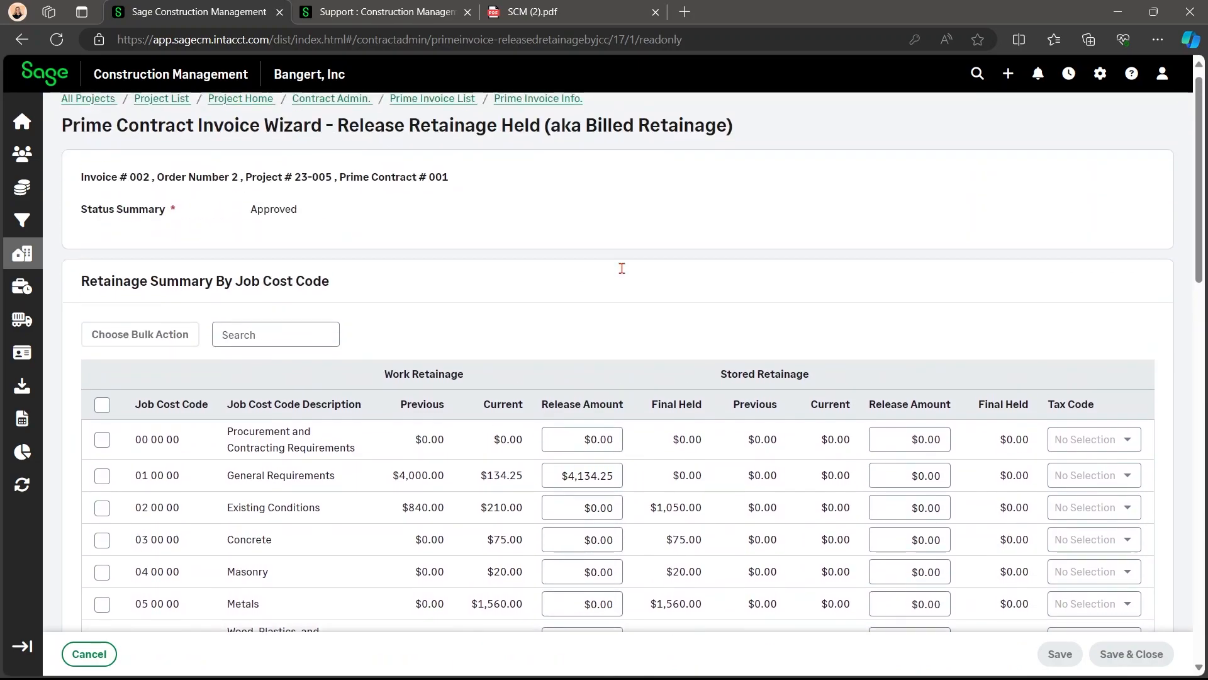
scroll("down", 3)
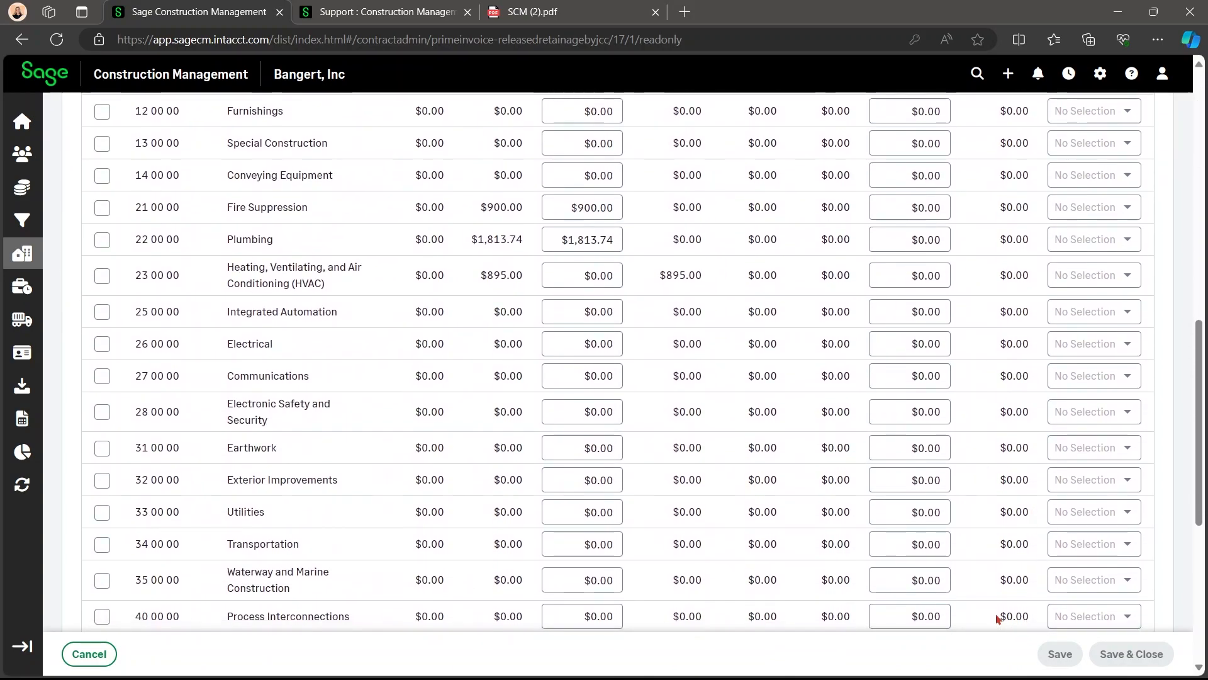
scroll("down", 3)
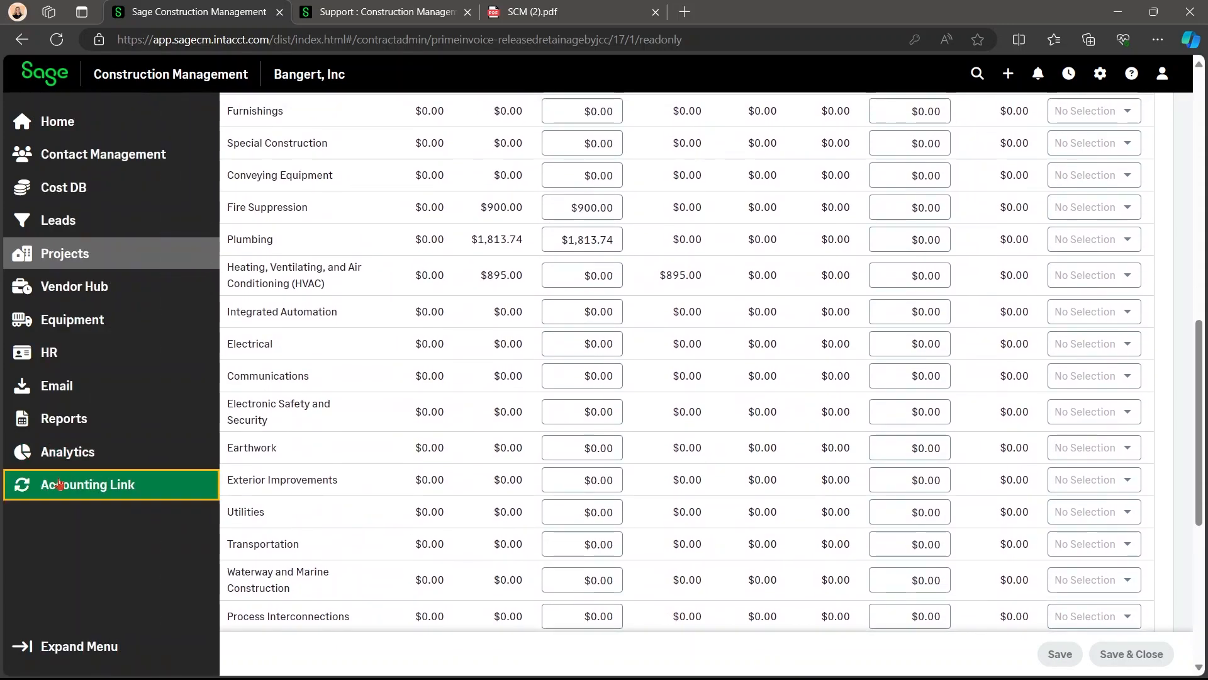
Open AccountingLink for Sage Intacct from the left menu
left_click(88, 484)
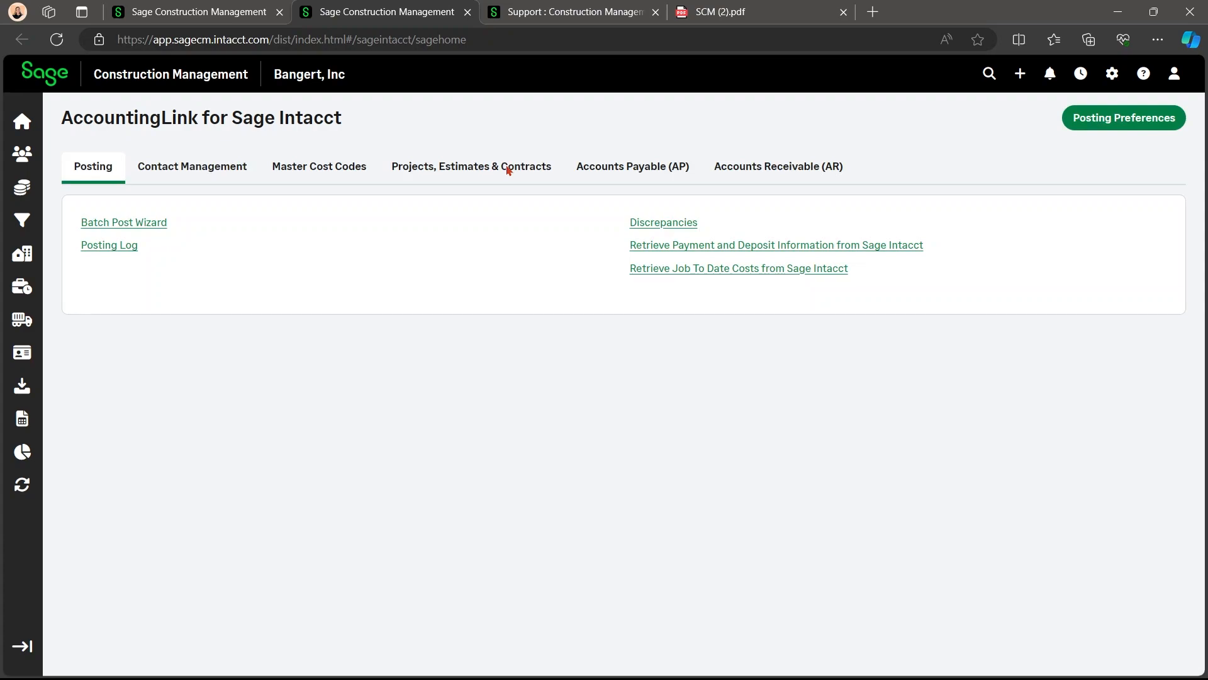